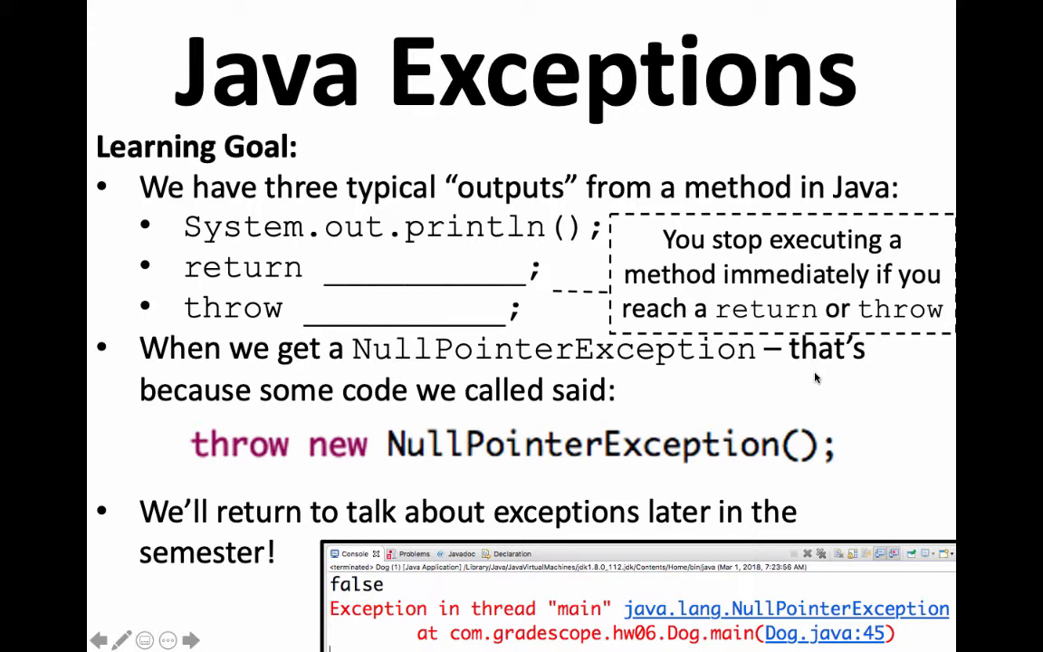
Advance from the contains quiz slide to the failing test_AddToFront_callTwice NullPointerException slide.
{"action": "left_click", "coordinate": [190, 641]}
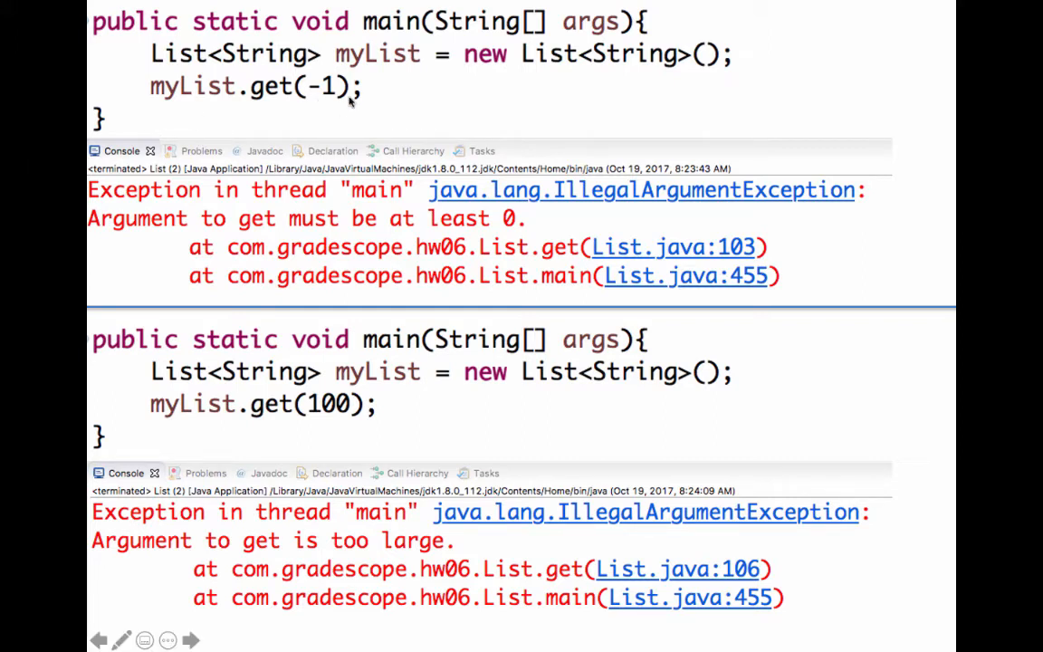
{"action": "mouse_move", "coordinate": [486, 375]}
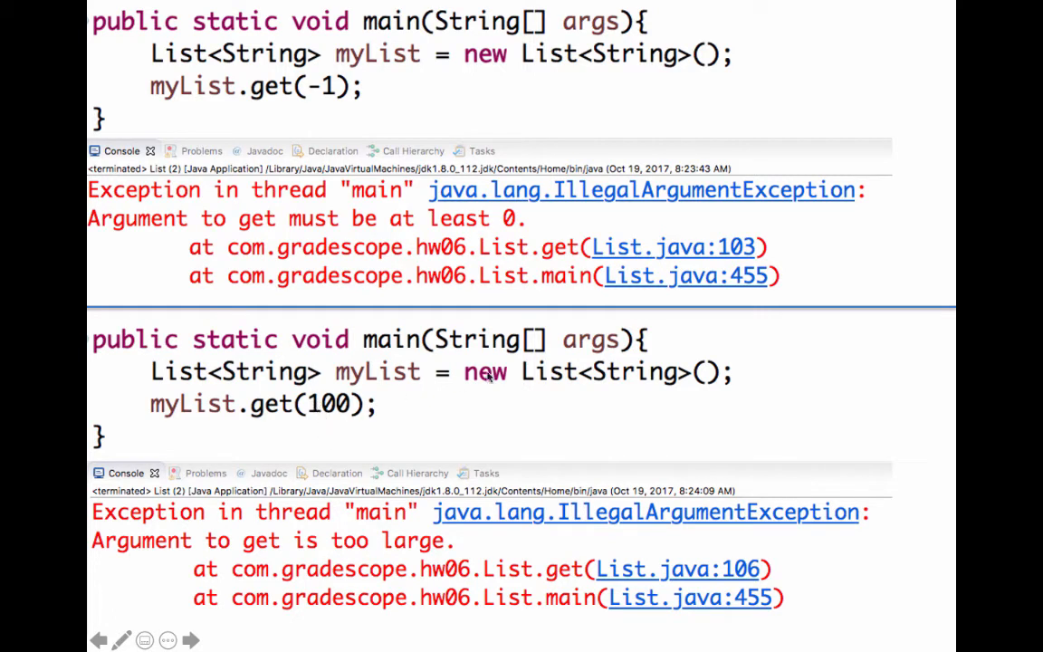
{"action": "mouse_move", "coordinate": [467, 232]}
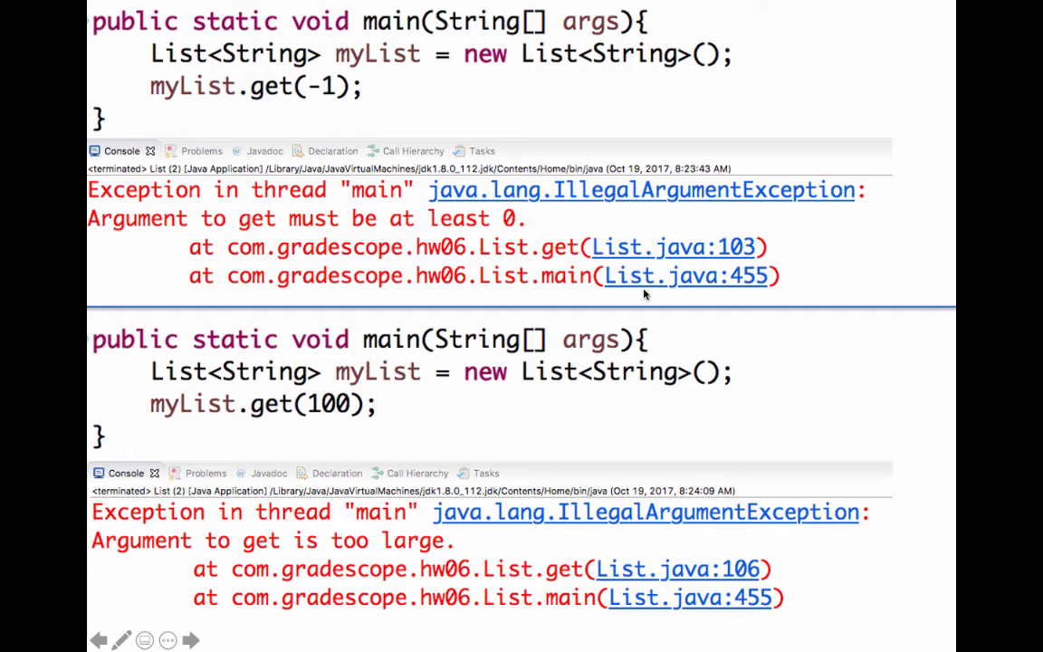
{"action": "mouse_move", "coordinate": [244, 217]}
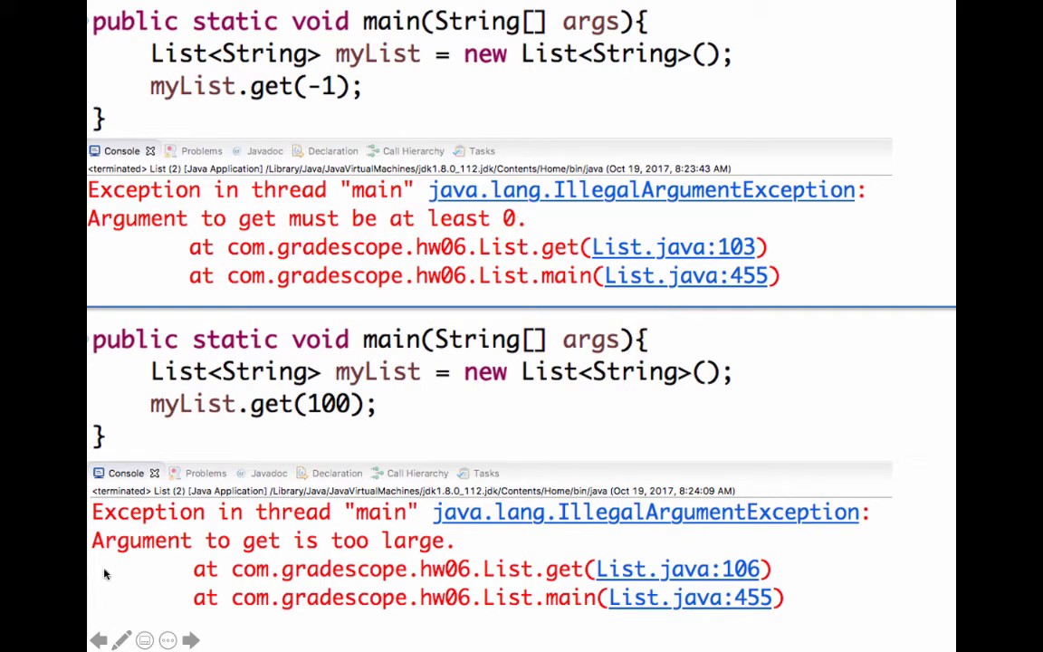
{"action": "mouse_move", "coordinate": [380, 545]}
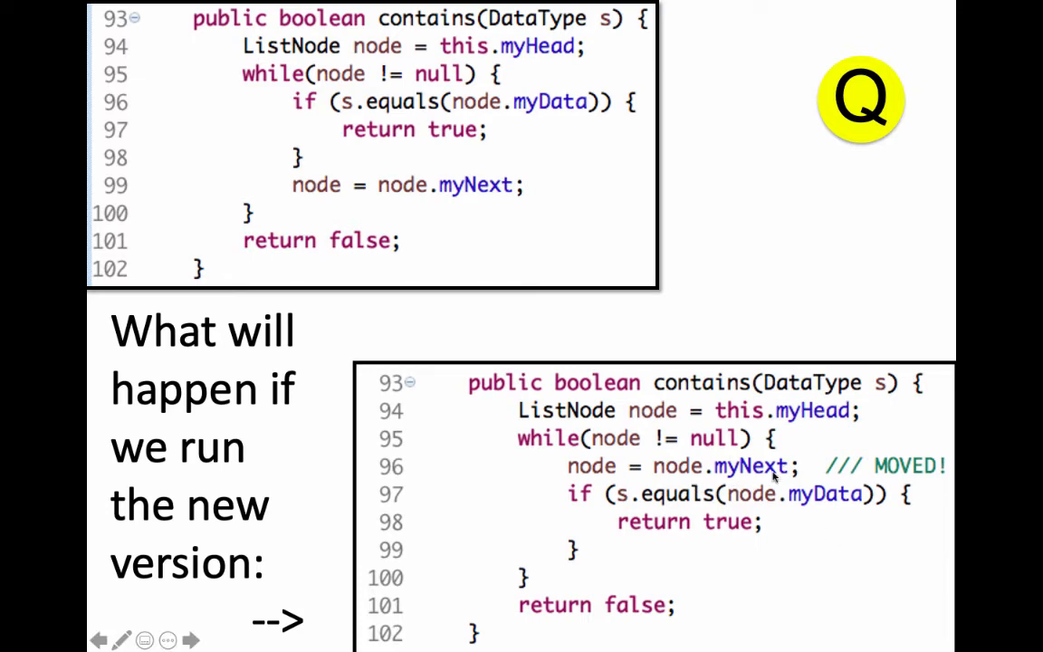
{"action": "mouse_move", "coordinate": [776, 479]}
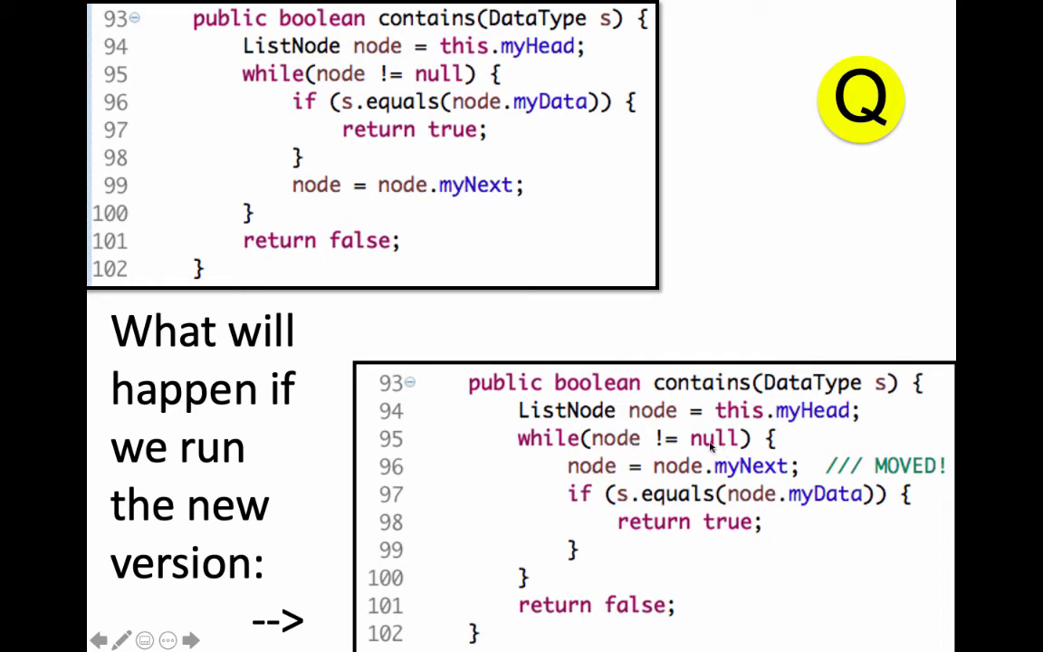
{"action": "mouse_move", "coordinate": [612, 467]}
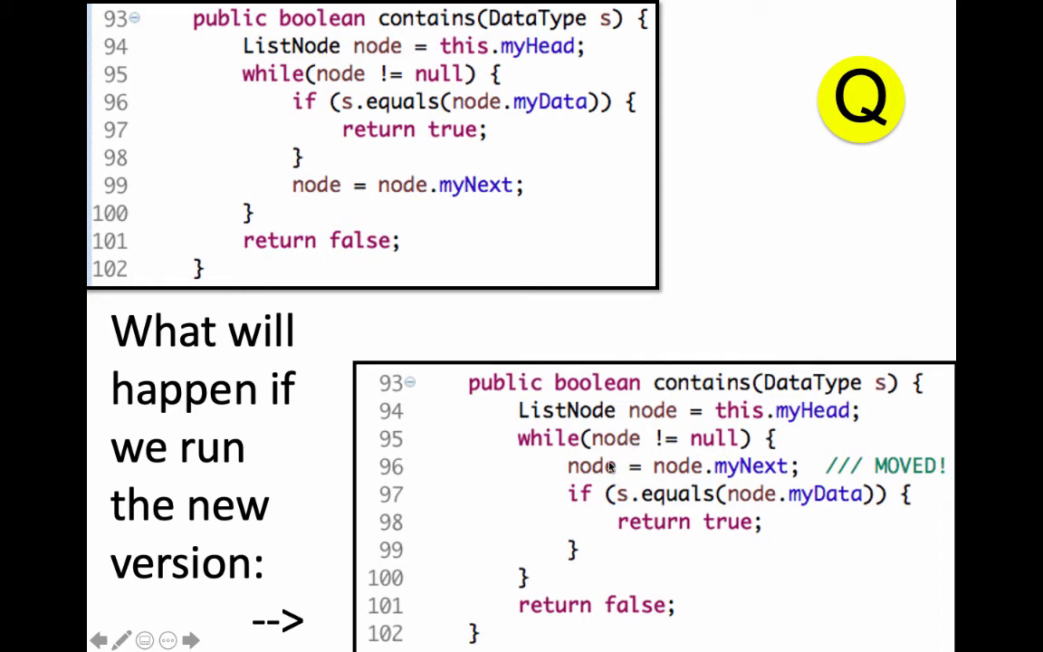
{"action": "mouse_move", "coordinate": [632, 464]}
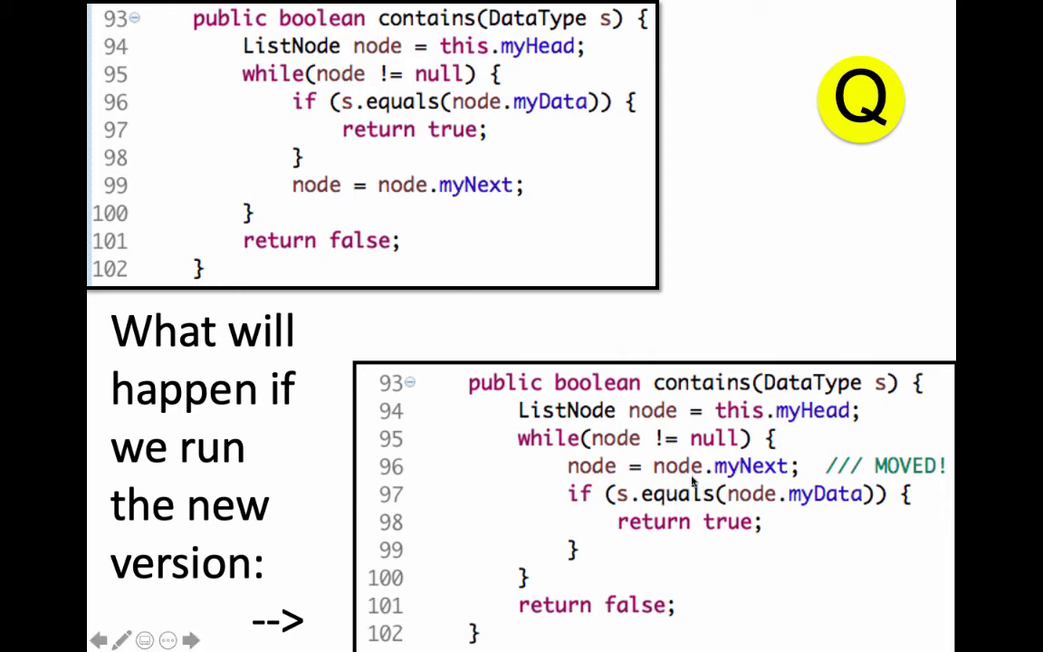
{"action": "mouse_move", "coordinate": [764, 486]}
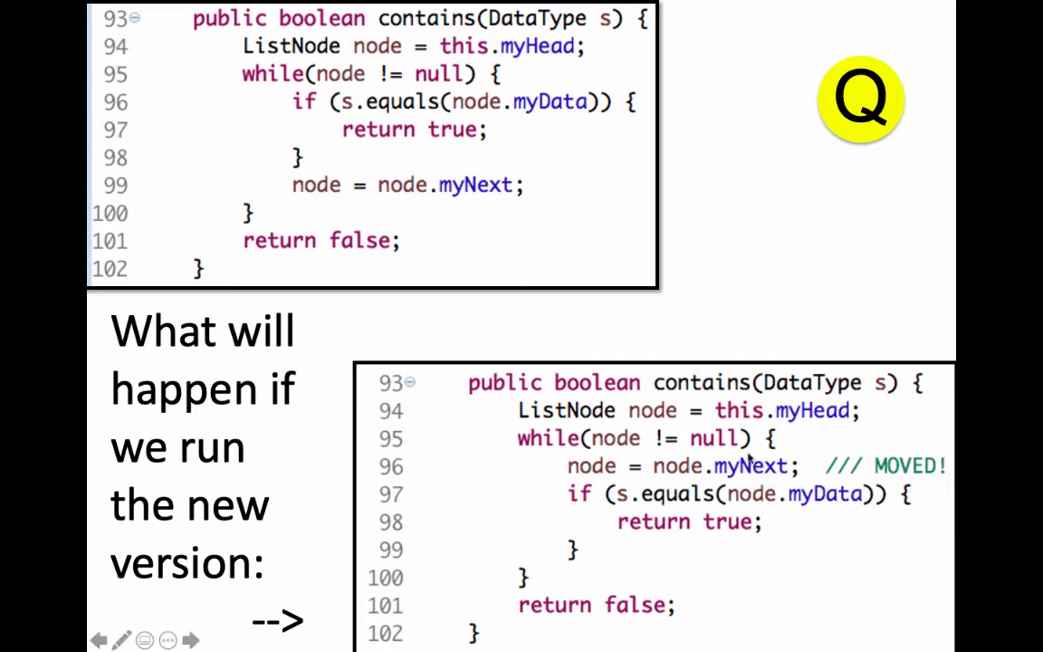
{"action": "mouse_move", "coordinate": [715, 492]}
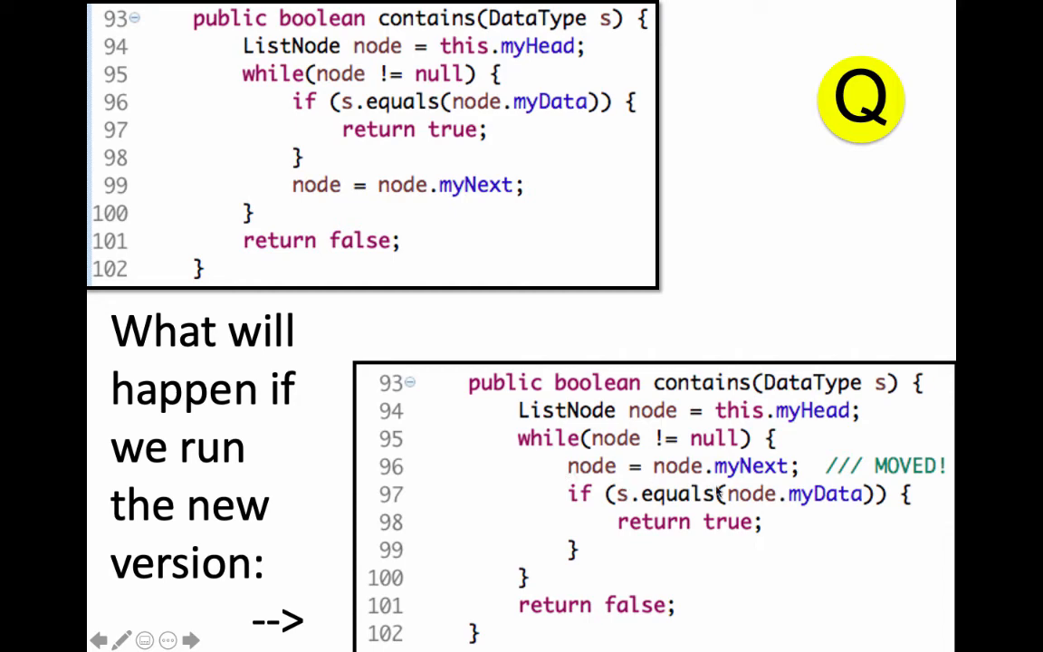
{"action": "mouse_move", "coordinate": [754, 505]}
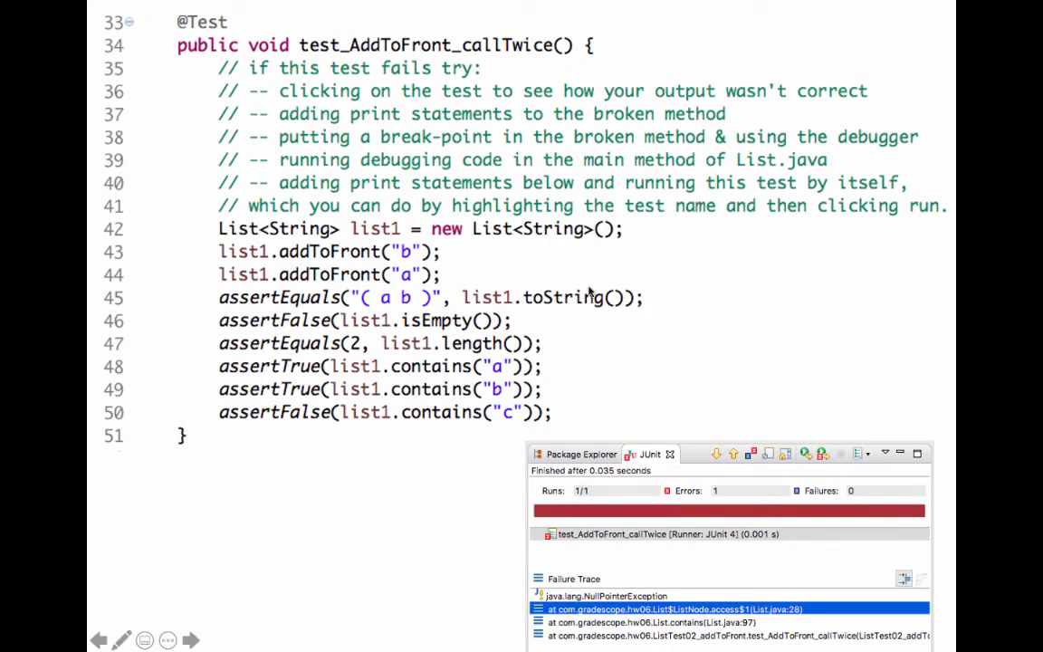
{"action": "mouse_move", "coordinate": [516, 244]}
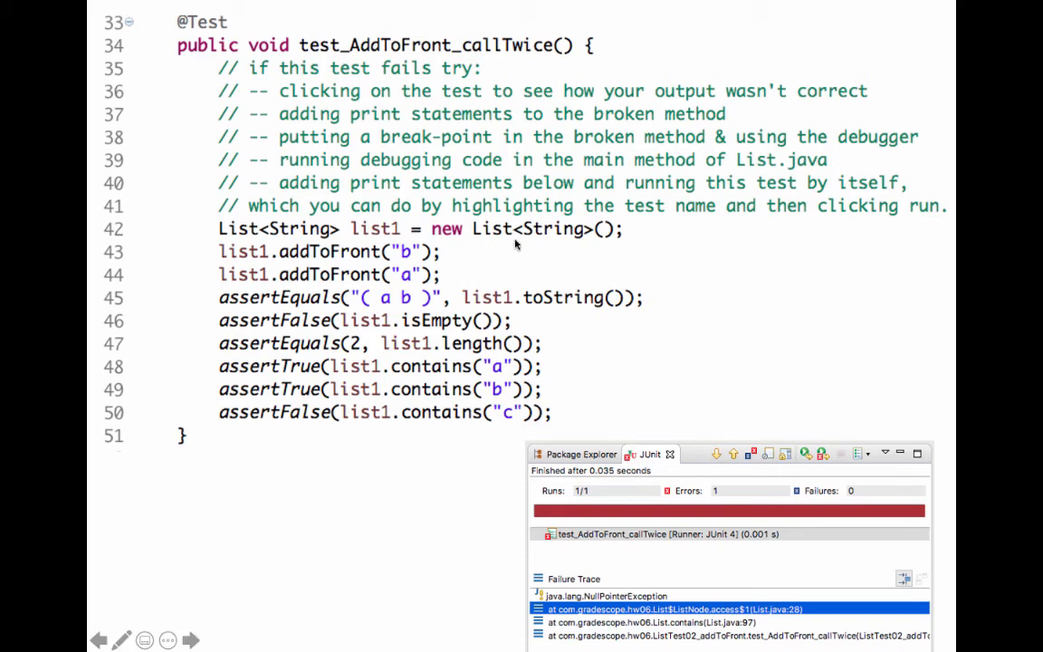
{"action": "mouse_move", "coordinate": [427, 275]}
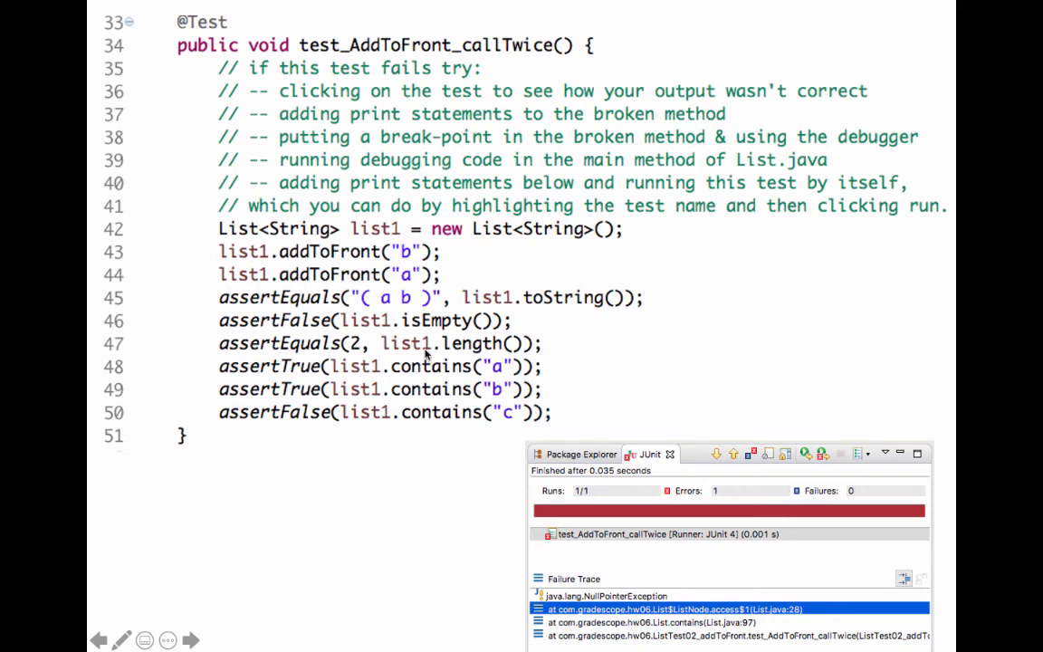
{"action": "mouse_move", "coordinate": [127, 307]}
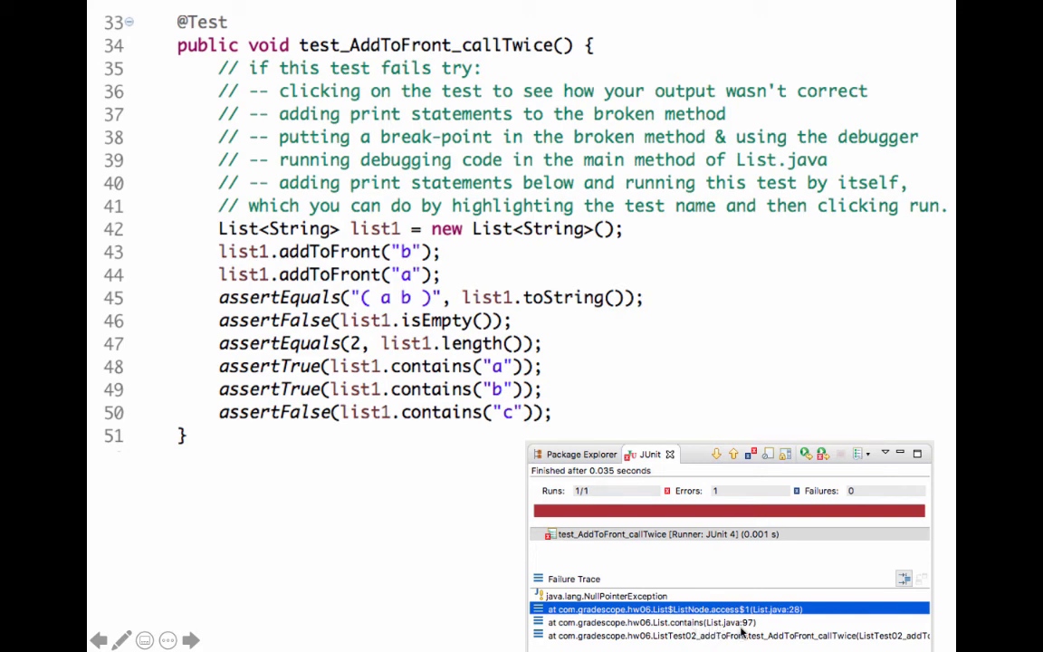
{"action": "mouse_move", "coordinate": [743, 632]}
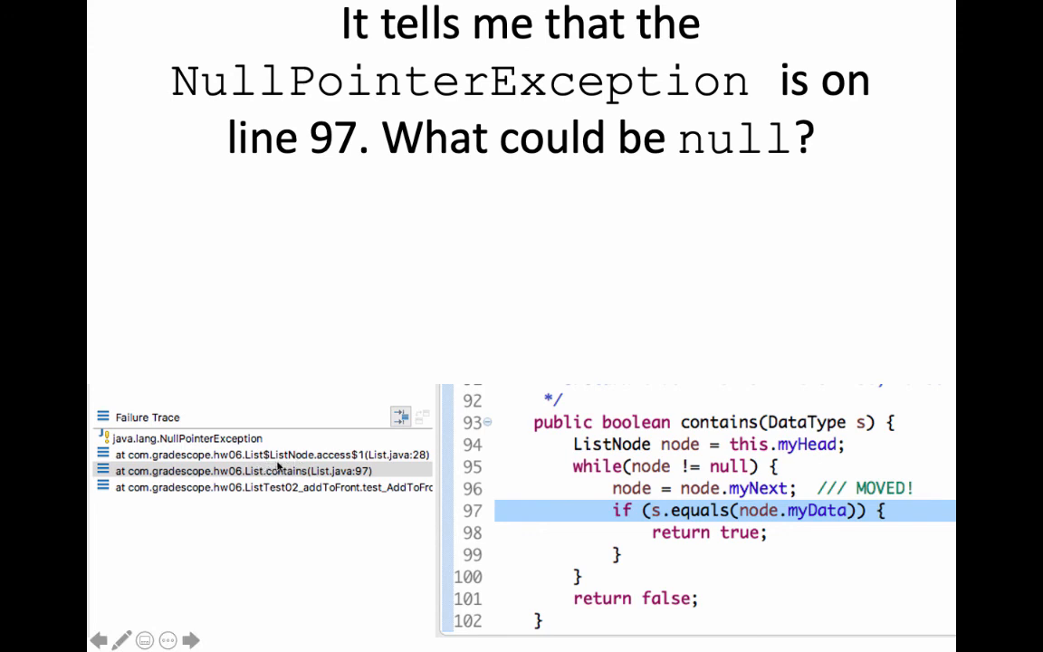
{"action": "mouse_move", "coordinate": [308, 463]}
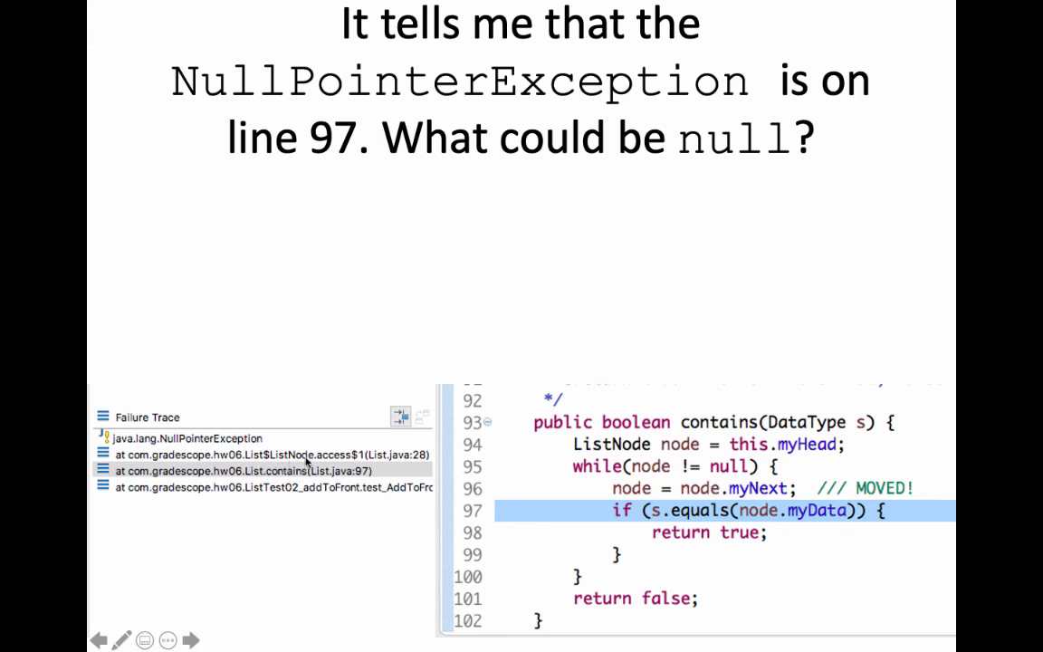
{"action": "mouse_move", "coordinate": [342, 460]}
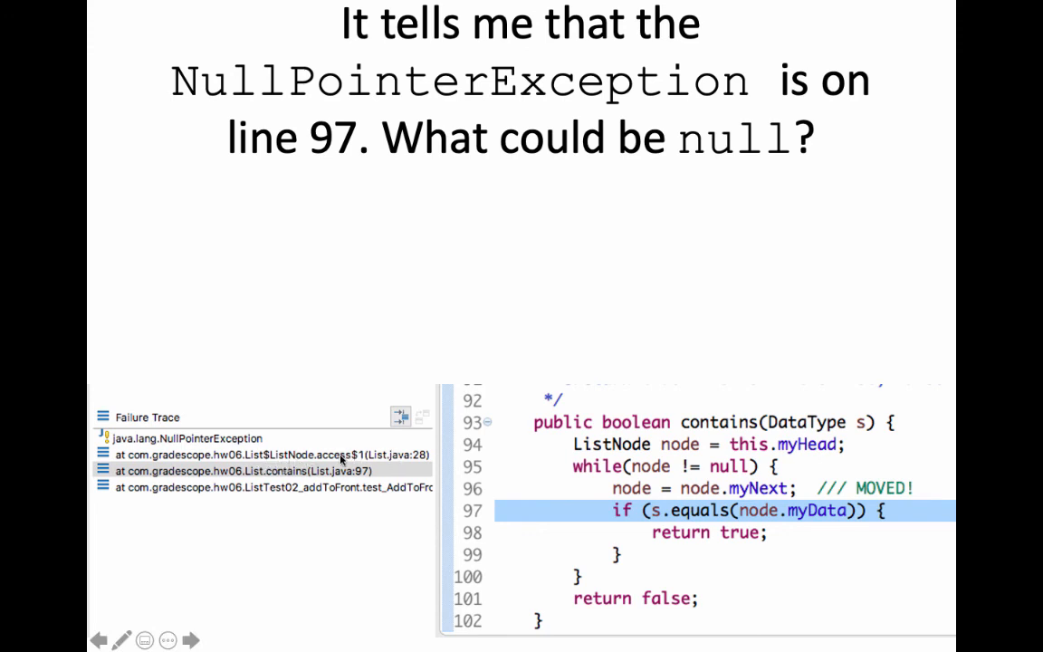
{"action": "mouse_move", "coordinate": [373, 467]}
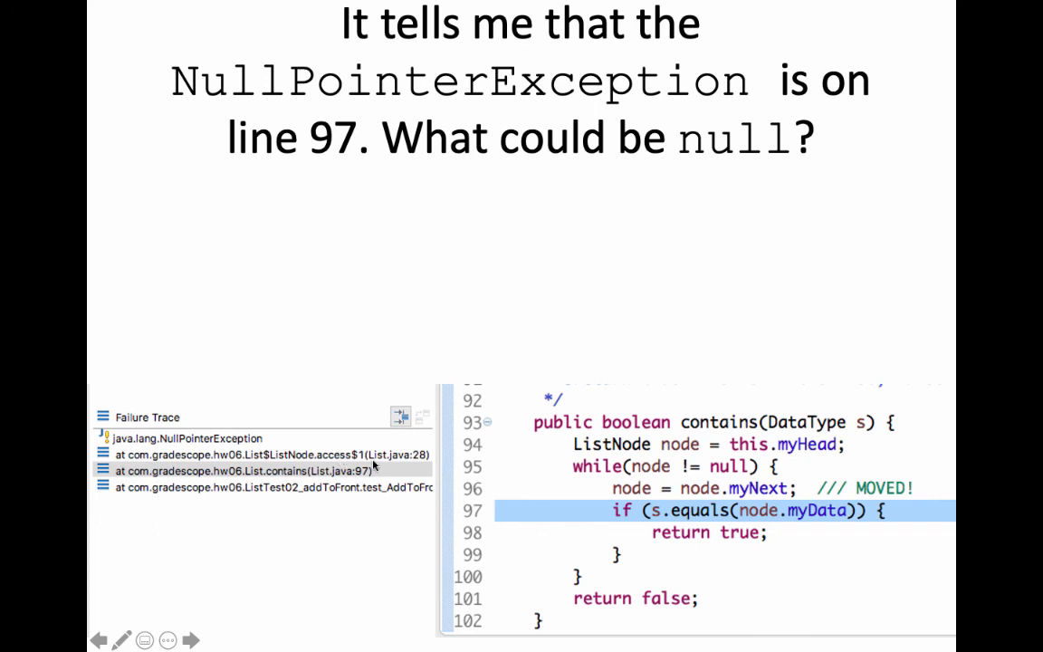
{"action": "mouse_move", "coordinate": [366, 463]}
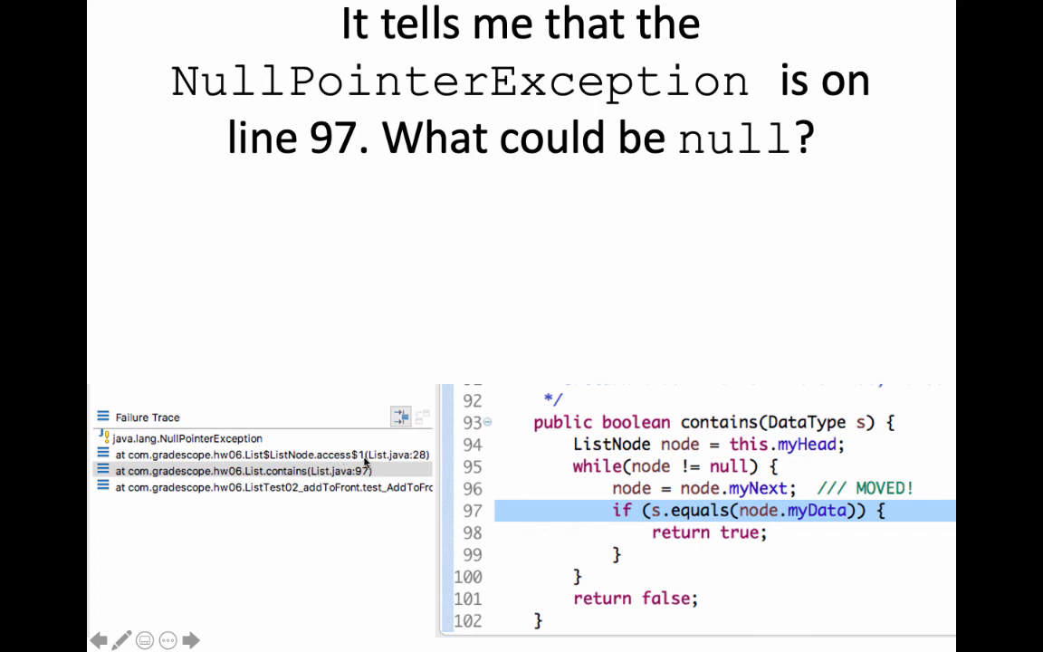